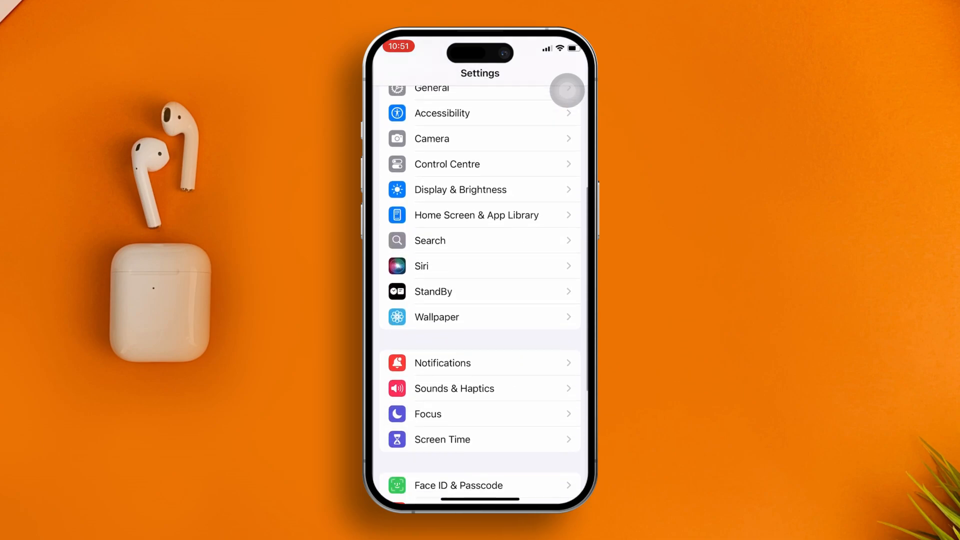
Step: Go to Apps in Settings and open the Phone app's settings page
scroll("down", 3)
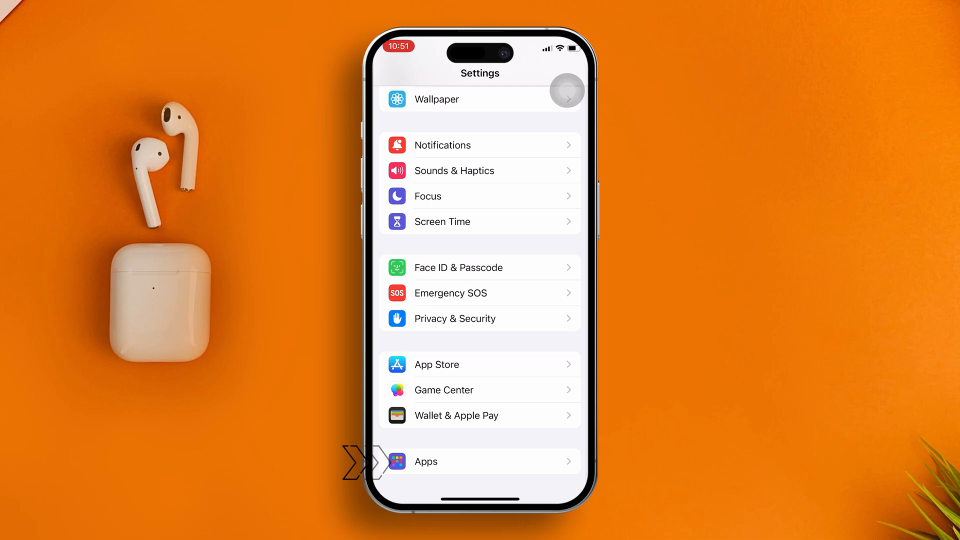
left_click(426, 461)
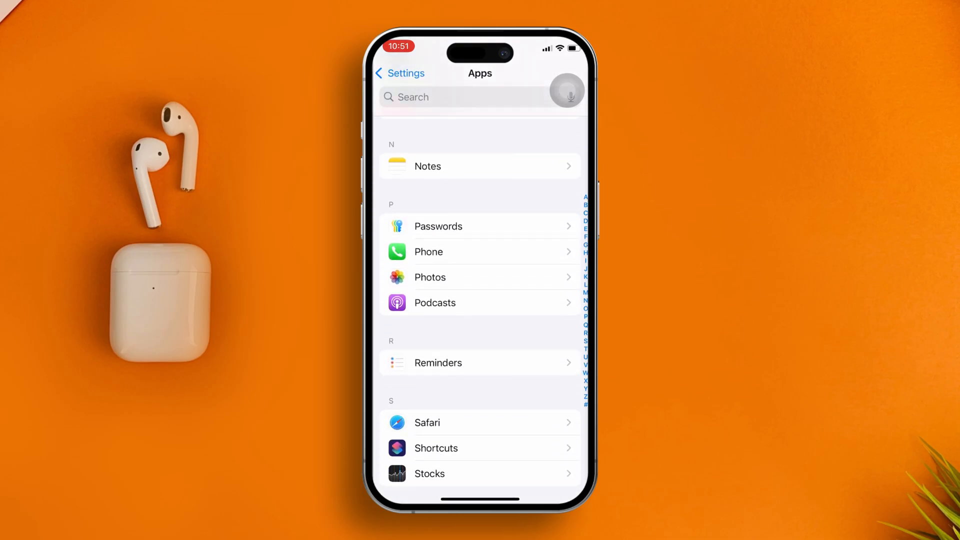
left_click(428, 251)
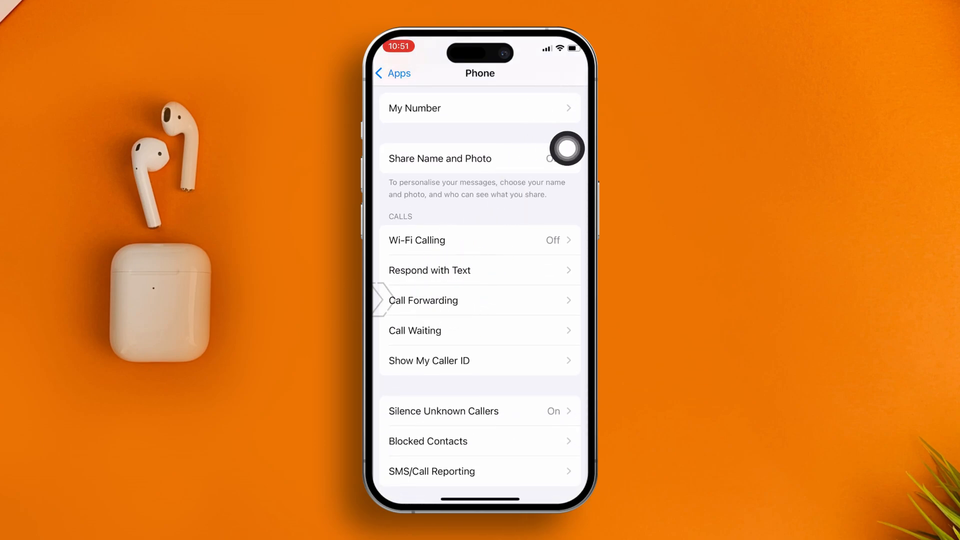
Step: In Call Forwarding, turn the switch off and back on again
left_click(423, 300)
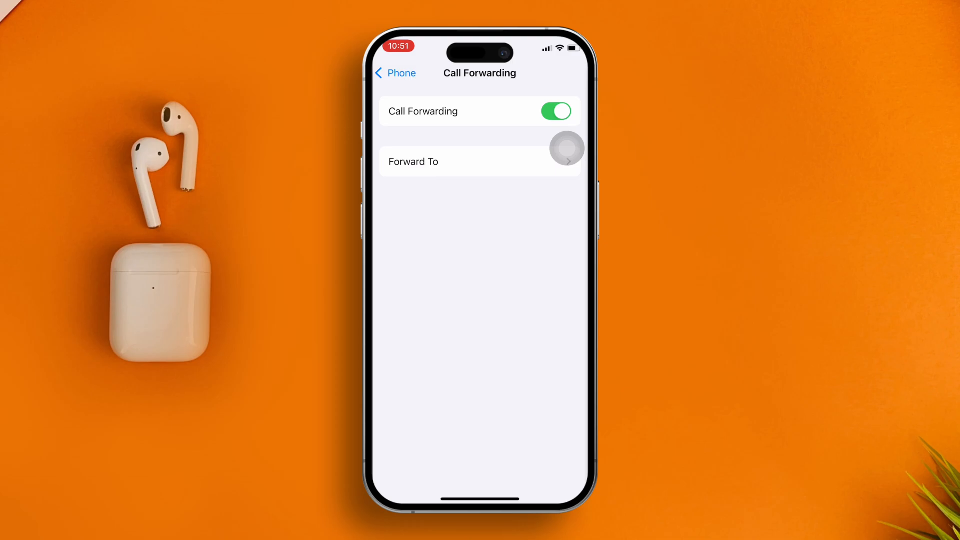
left_click(554, 111)
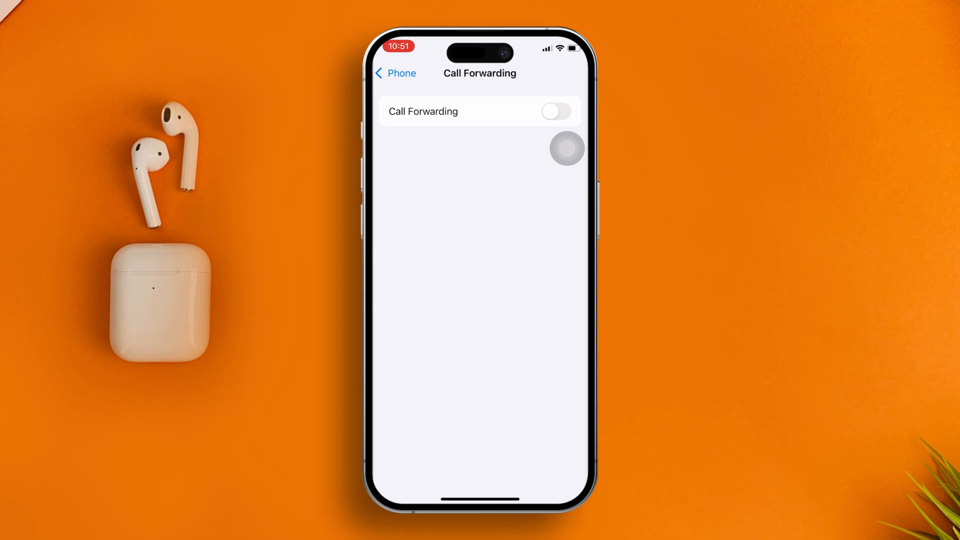
left_click(554, 111)
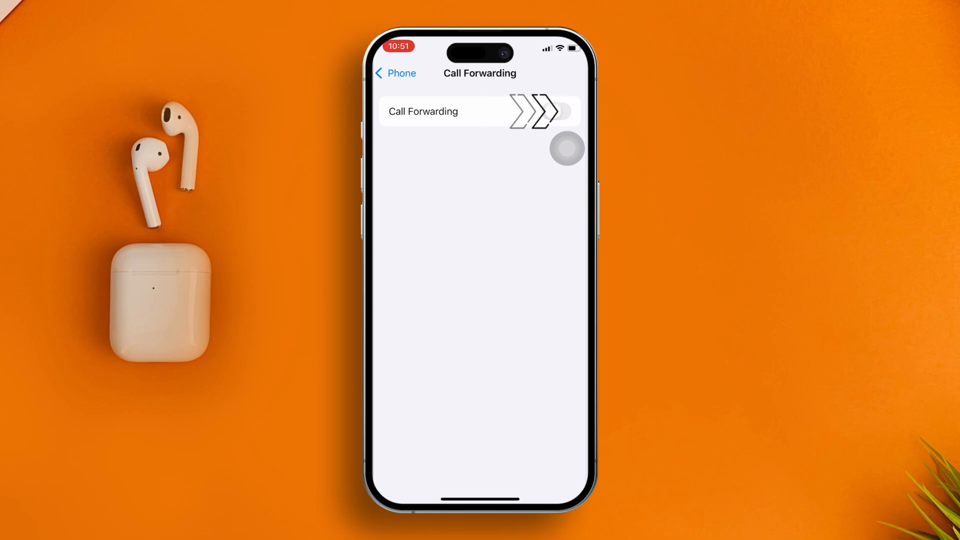
left_click(556, 110)
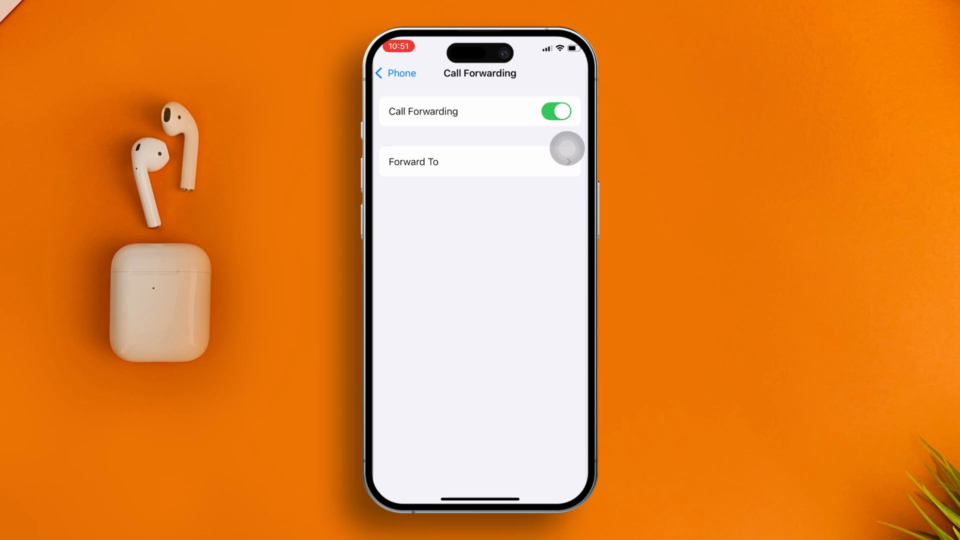
Step: Clear the Forward To number, re-enter it, and reopen it to verify
left_click(480, 161)
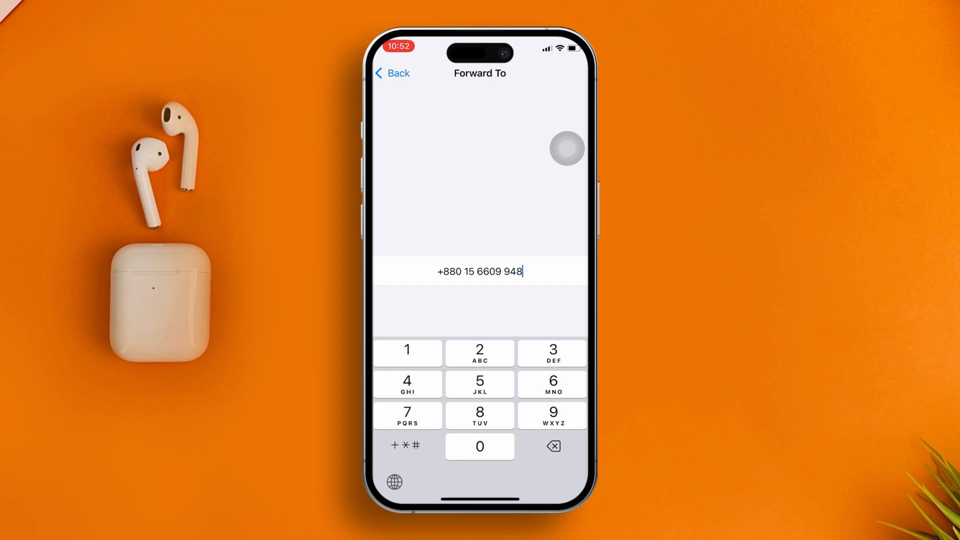
left_click(550, 446)
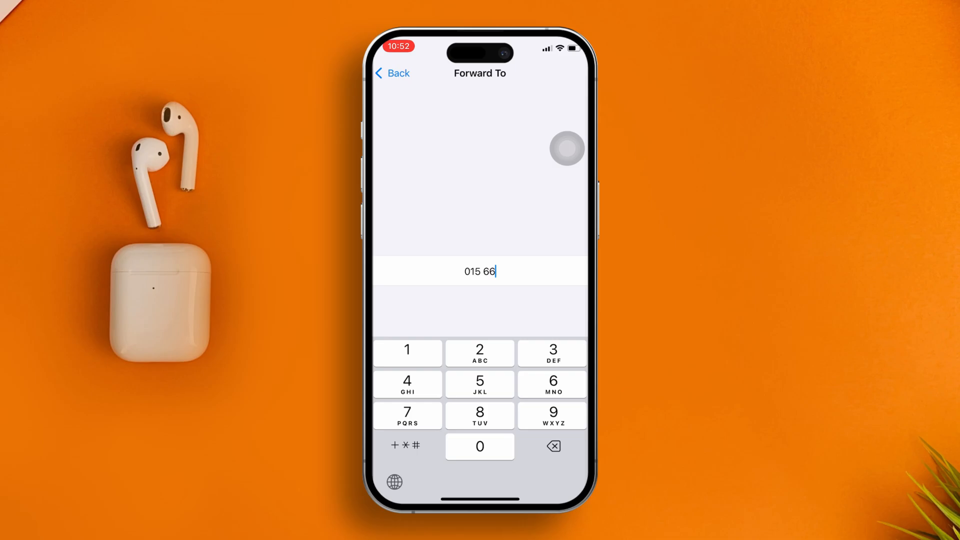
left_click(391, 73)
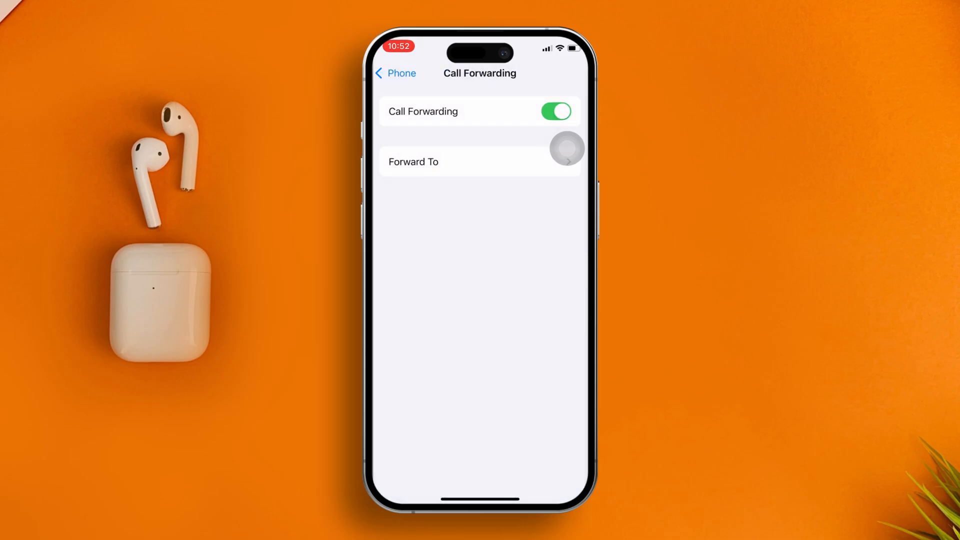
left_click(480, 162)
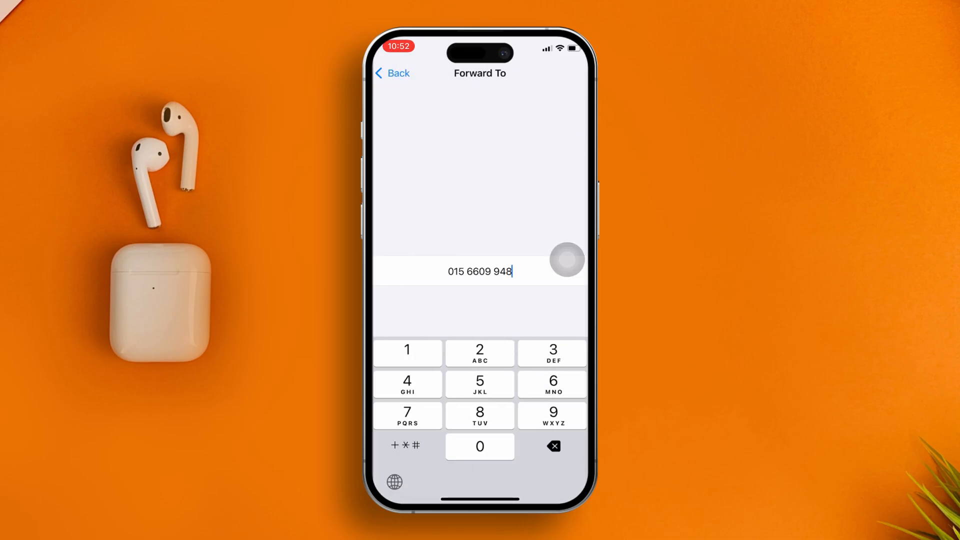
left_click(392, 73)
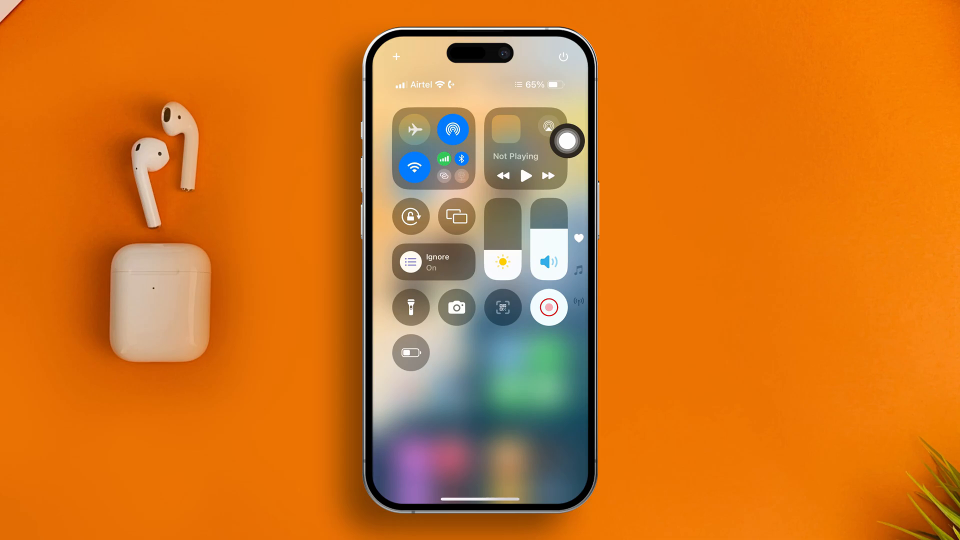
Step: Toggle Airplane Mode on, then off again, in Control Centre
left_click(414, 129)
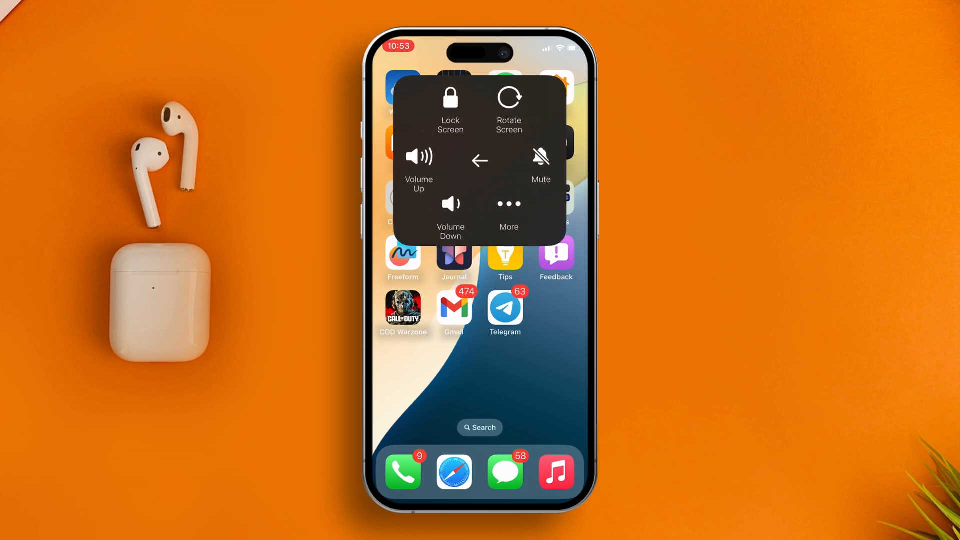
left_click(508, 211)
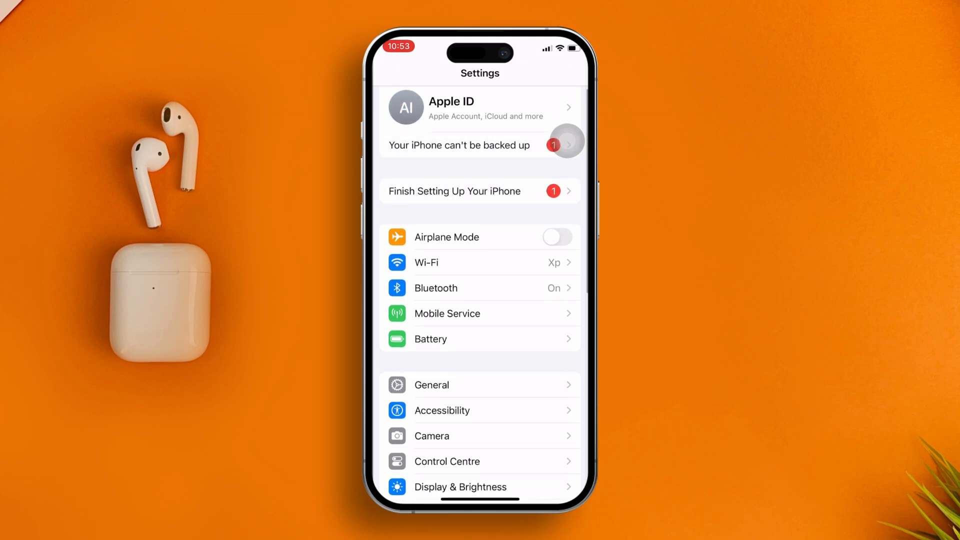
Step: Set Voice & Data under Mobile Service's Mobile Data Options to 4G
left_click(446, 312)
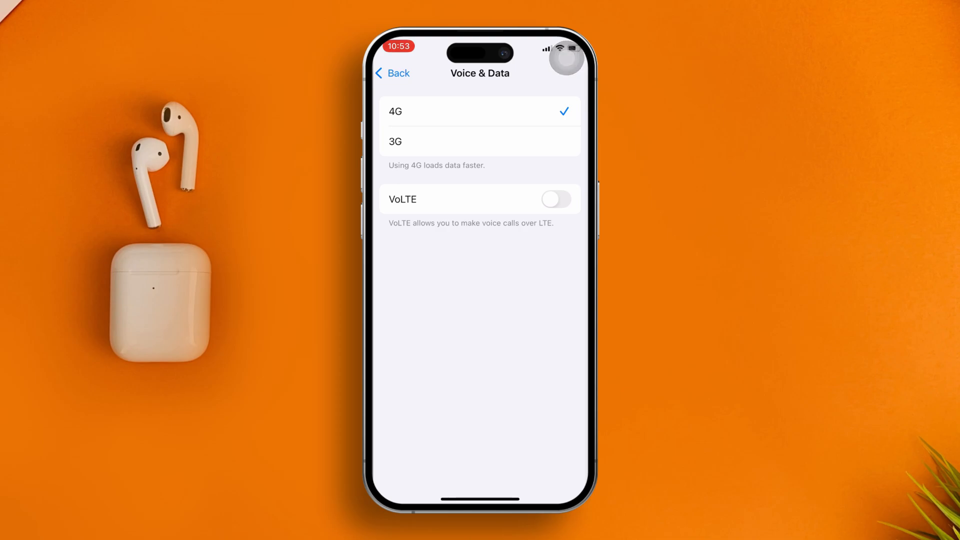
left_click(554, 198)
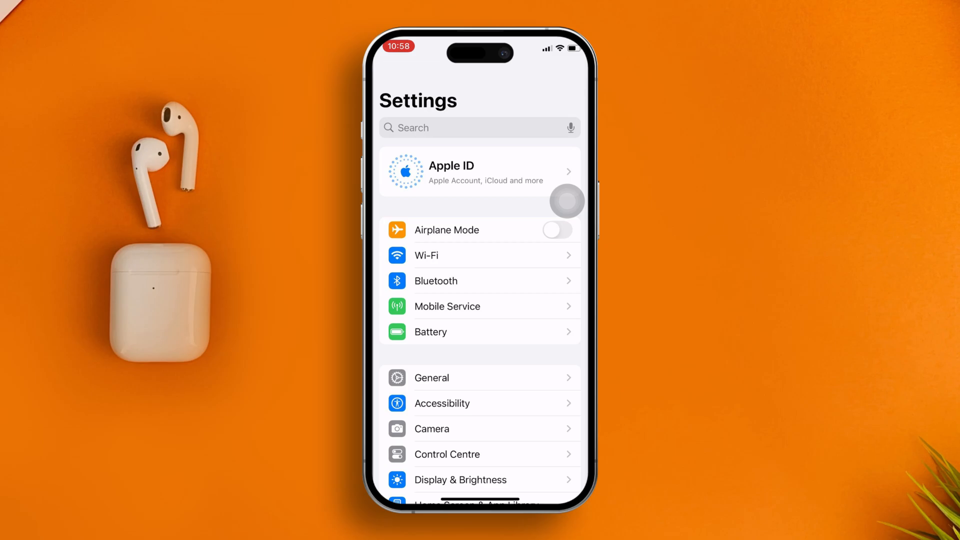
Step: Open General > Software Update and let it check for updates
left_click(431, 377)
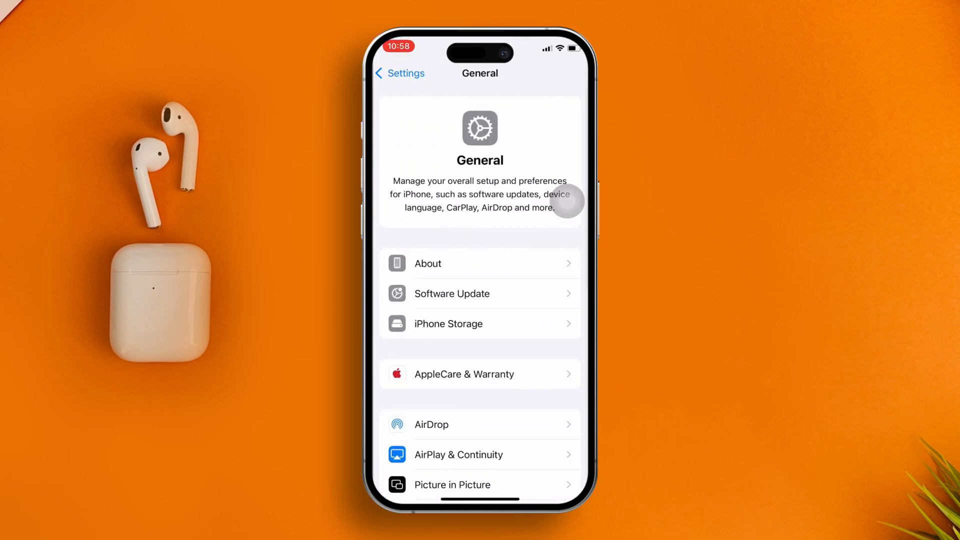
left_click(451, 293)
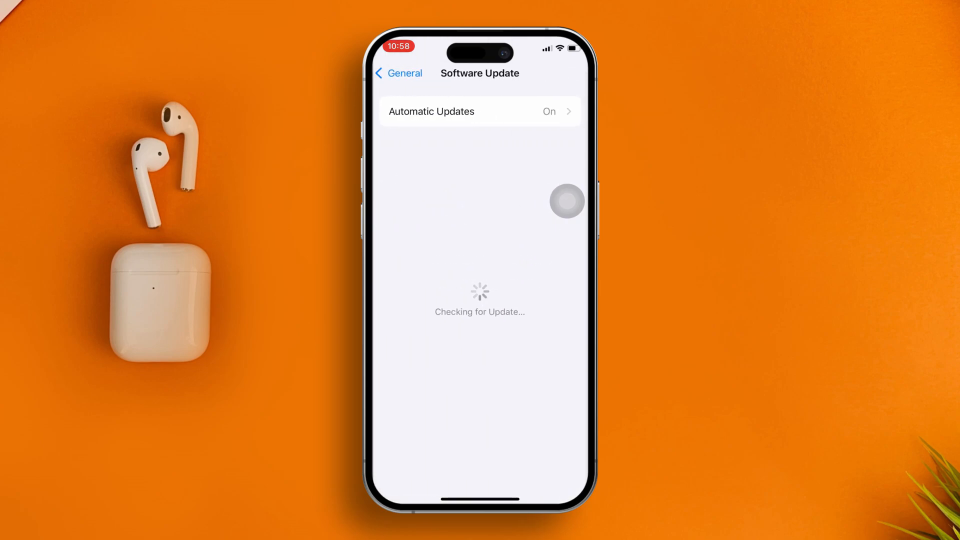